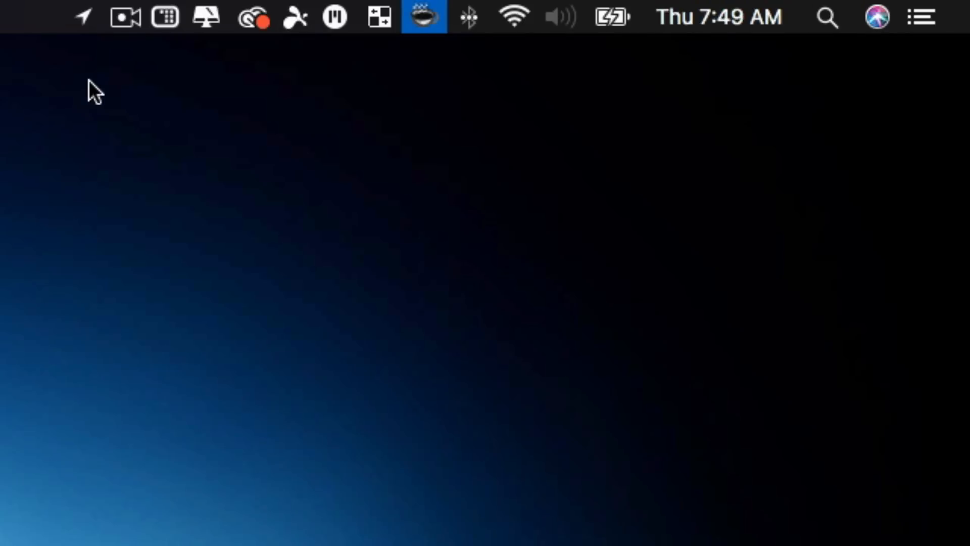
# - Glance at the screen recorder's options and set it to show desktop icons during recording
pyautogui.click(124, 18)
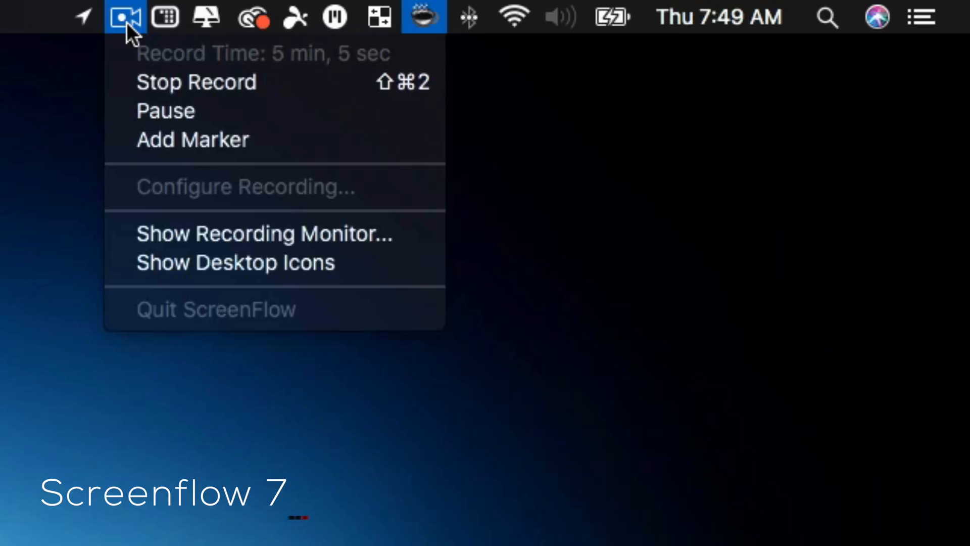
pyautogui.click(196, 82)
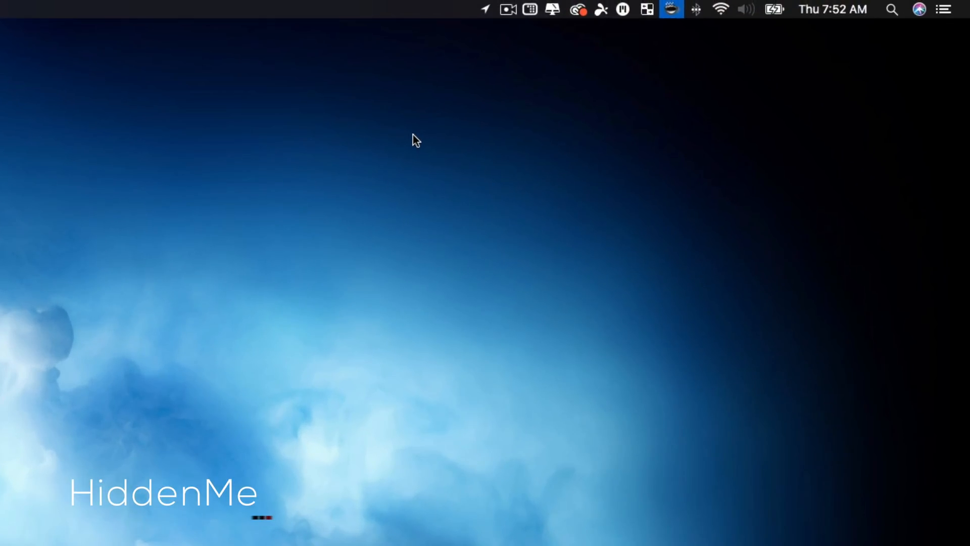
pyautogui.moveTo(527, 17)
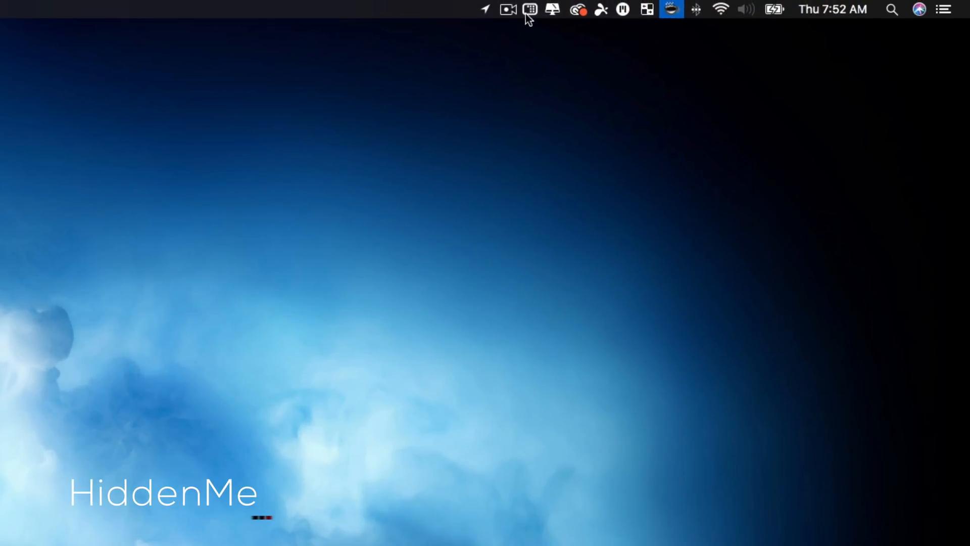
pyautogui.click(529, 9)
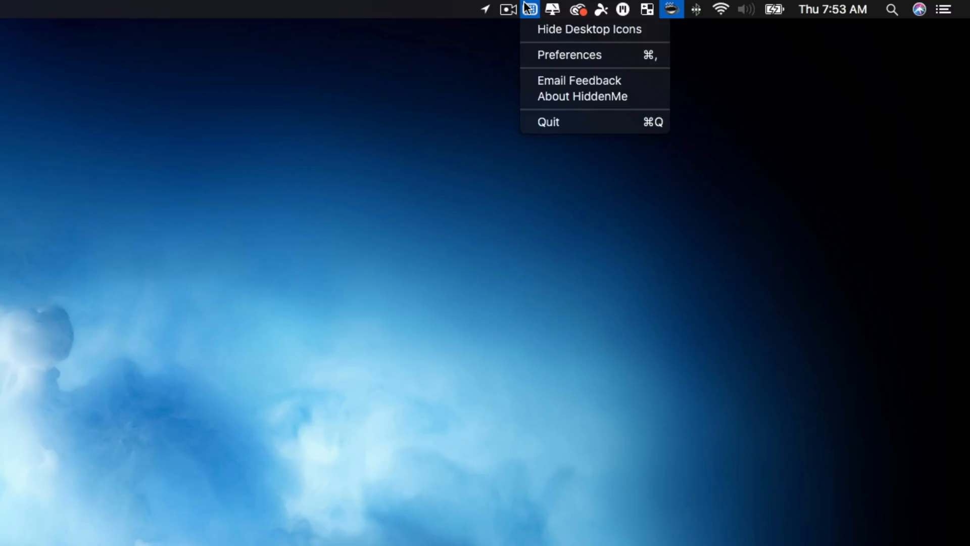
pyautogui.click(507, 9)
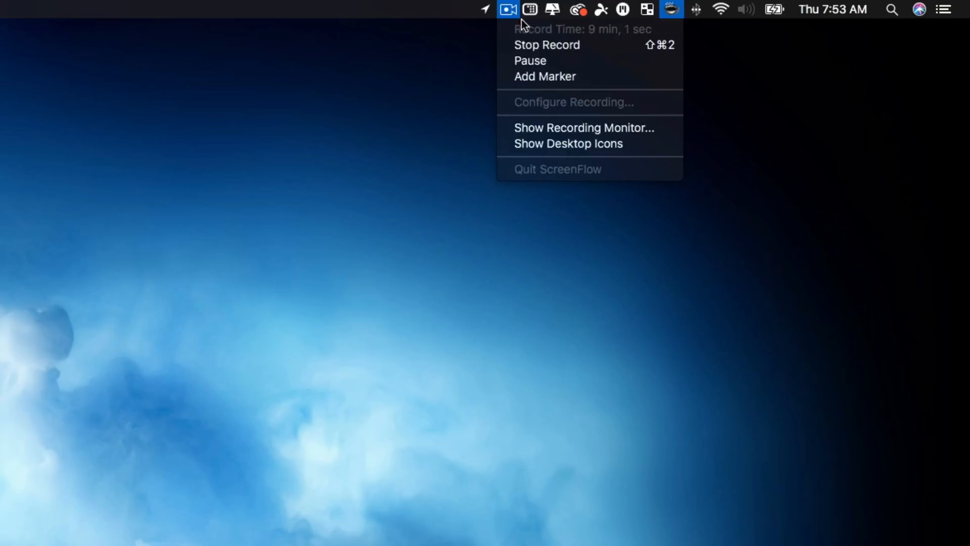
pyautogui.click(568, 143)
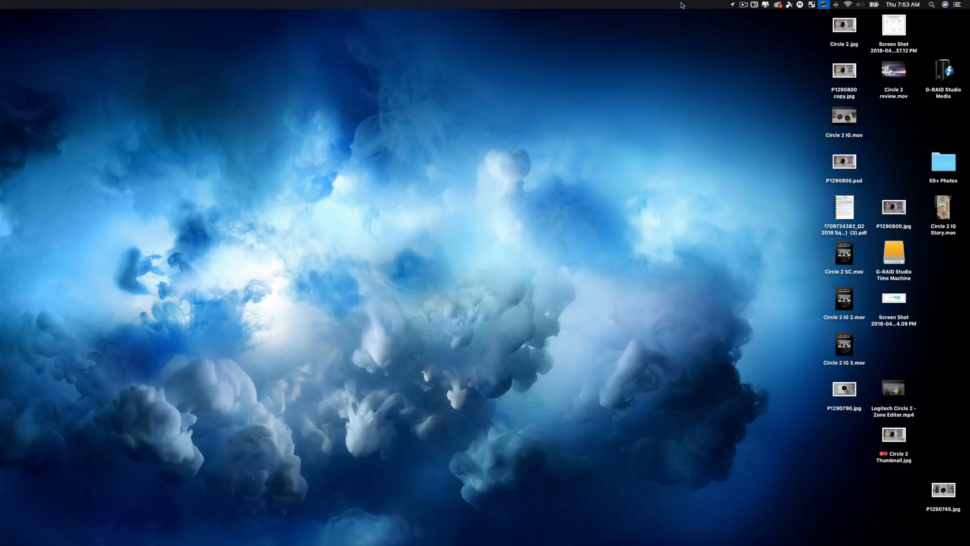
# - Use HiddenMe to hide all desktop icons, then show them again
pyautogui.click(754, 4)
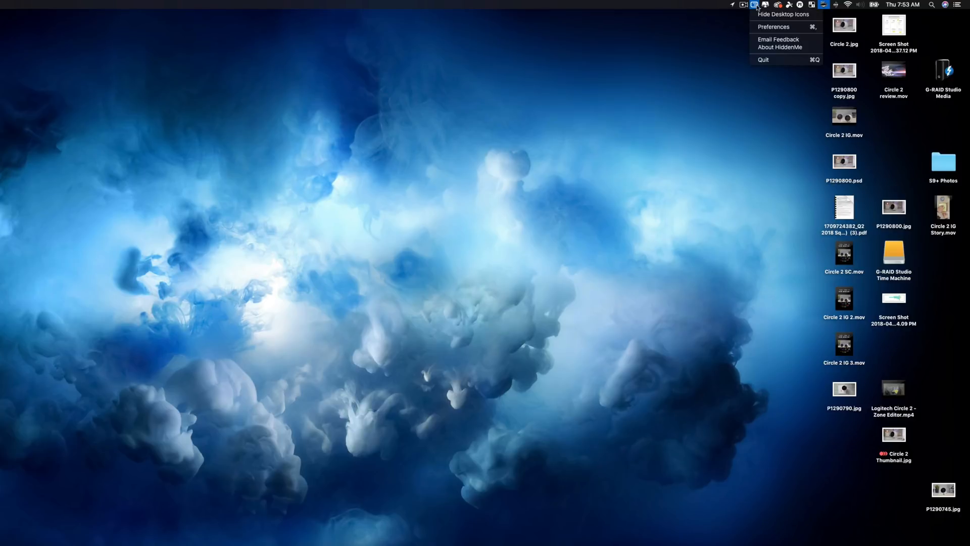
pyautogui.click(782, 13)
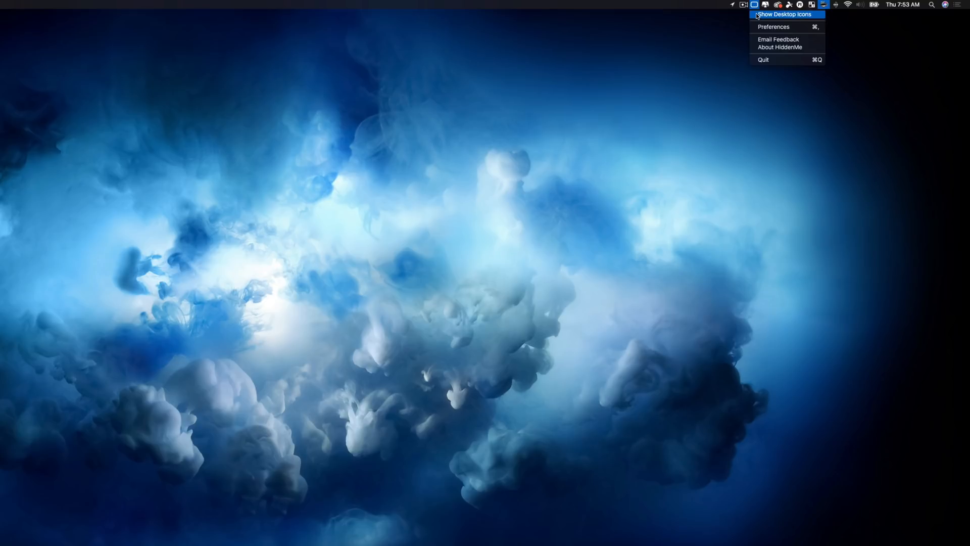
pyautogui.click(785, 14)
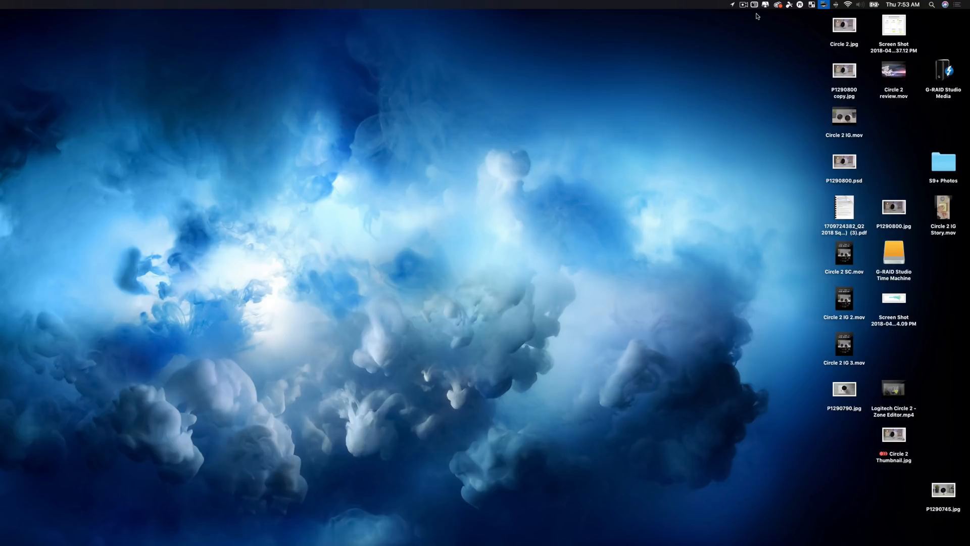
pyautogui.moveTo(756, 11)
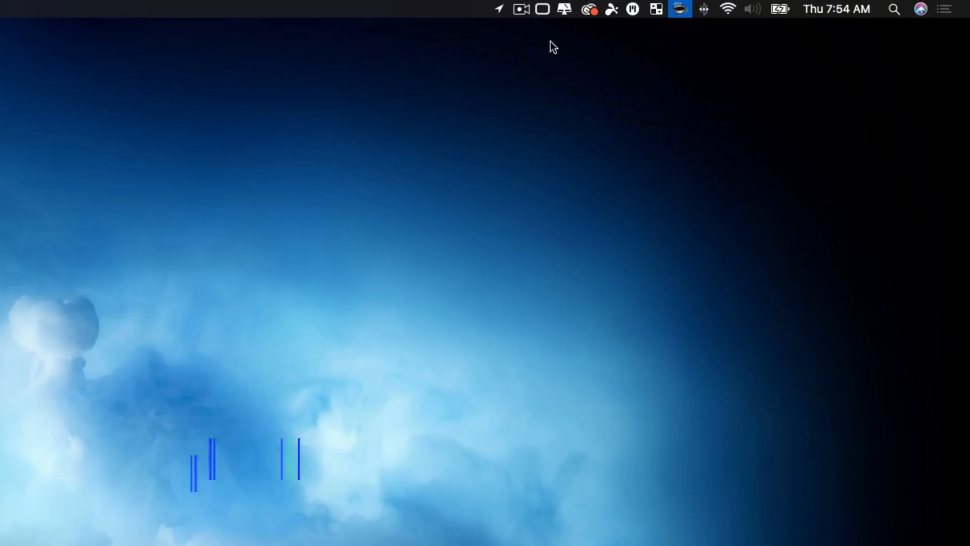
# - View disk space, memory, battery and trash status in the CleanMyMac 3 menu-bar monitor
pyautogui.click(562, 9)
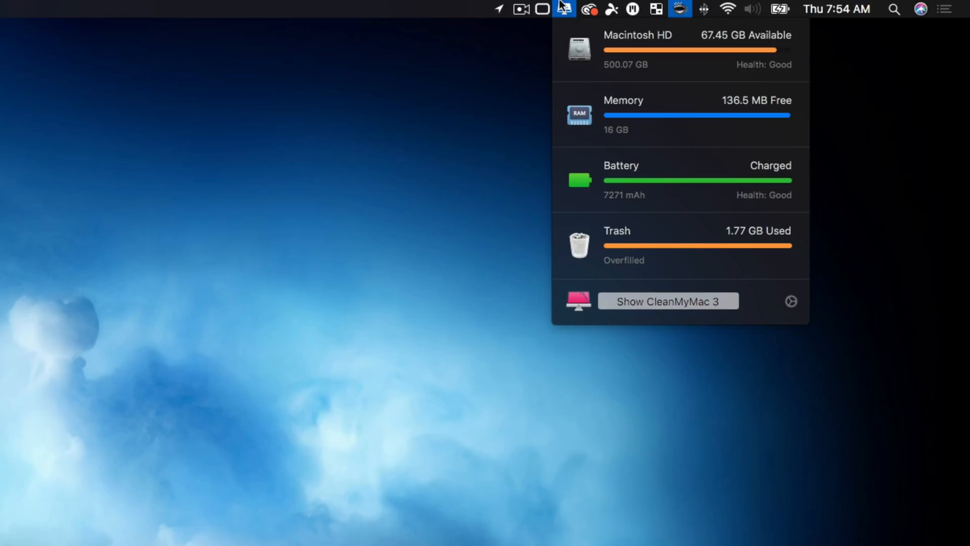
pyautogui.moveTo(576, 108)
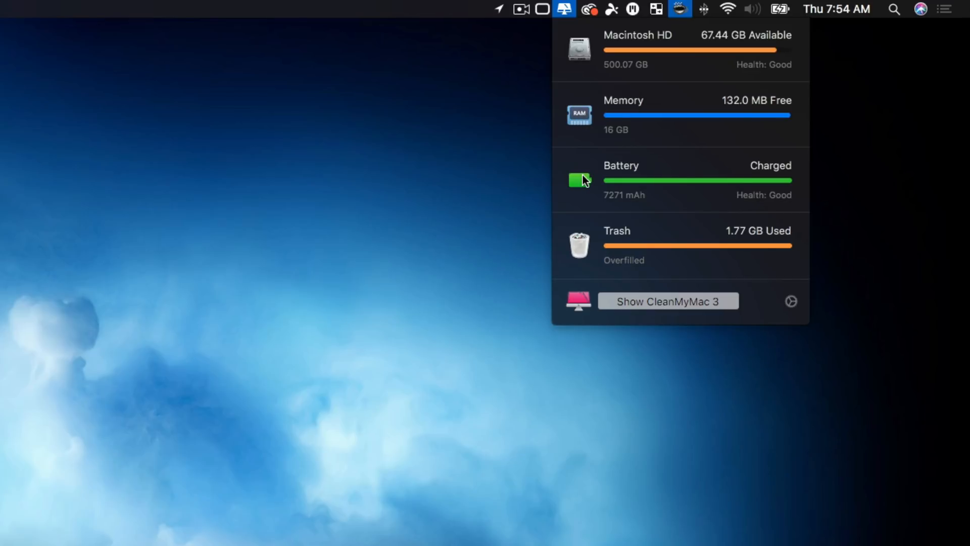
pyautogui.moveTo(585, 208)
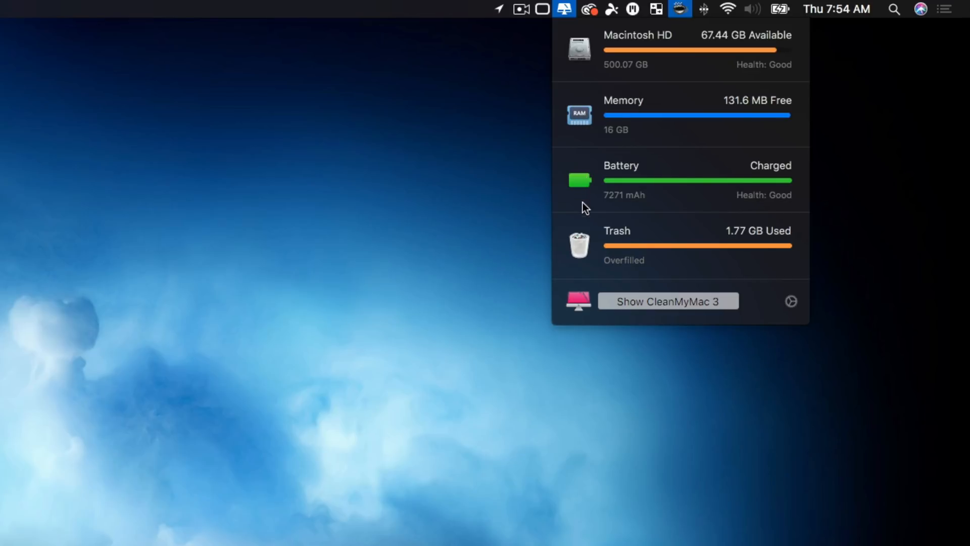
pyautogui.moveTo(591, 254)
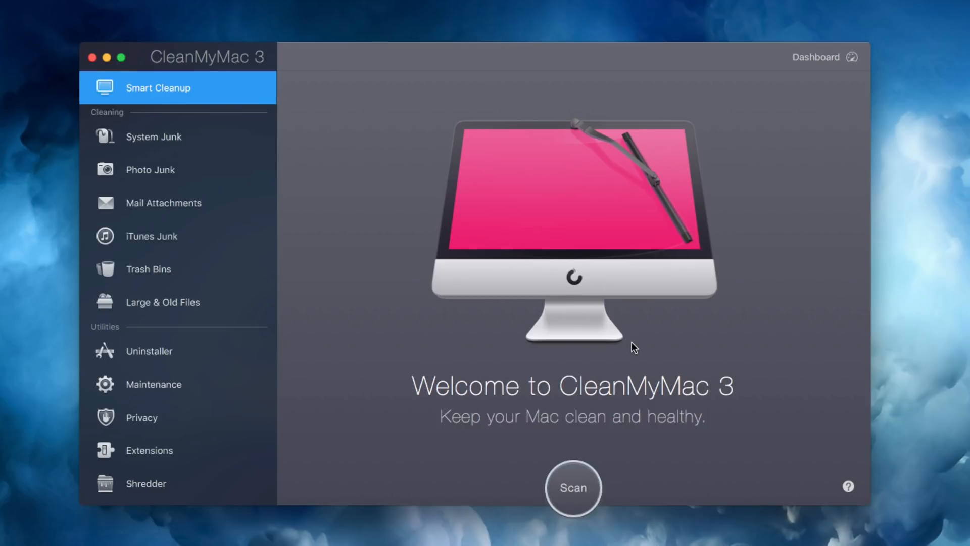
# - Start a Smart Cleanup scan of the Mac for system junk
pyautogui.click(572, 487)
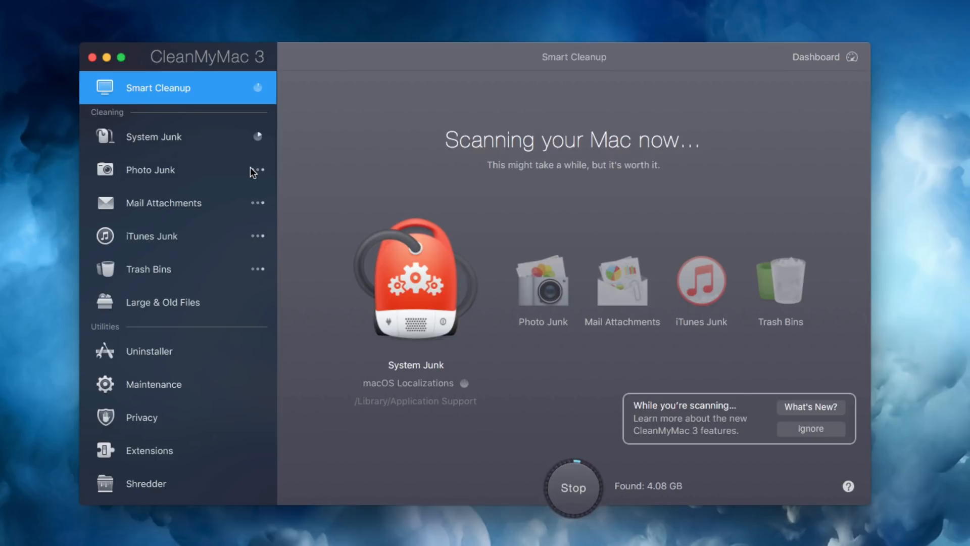
pyautogui.moveTo(222, 271)
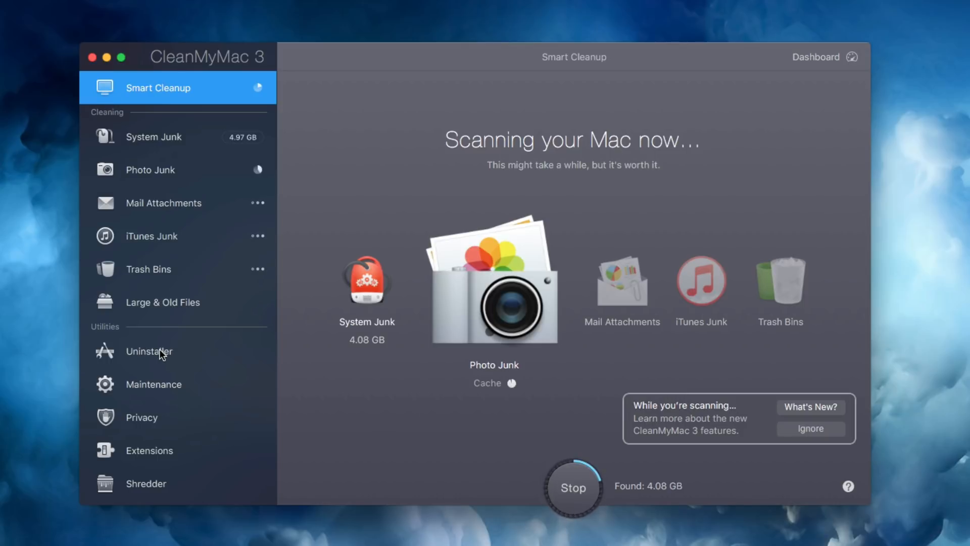
# - Browse the Uninstaller list of installed apps, then close the CleanMyMac 3 window
pyautogui.click(150, 350)
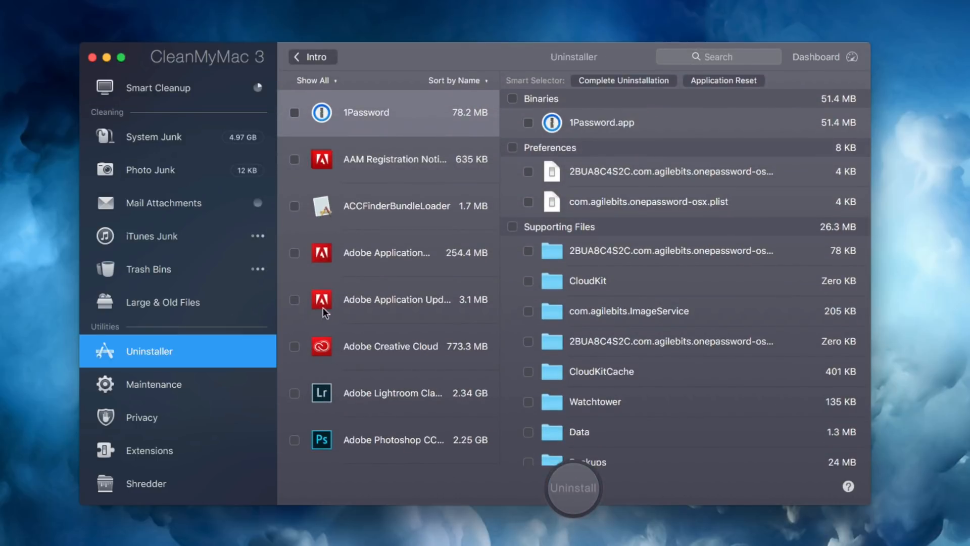
pyautogui.scroll(-3)
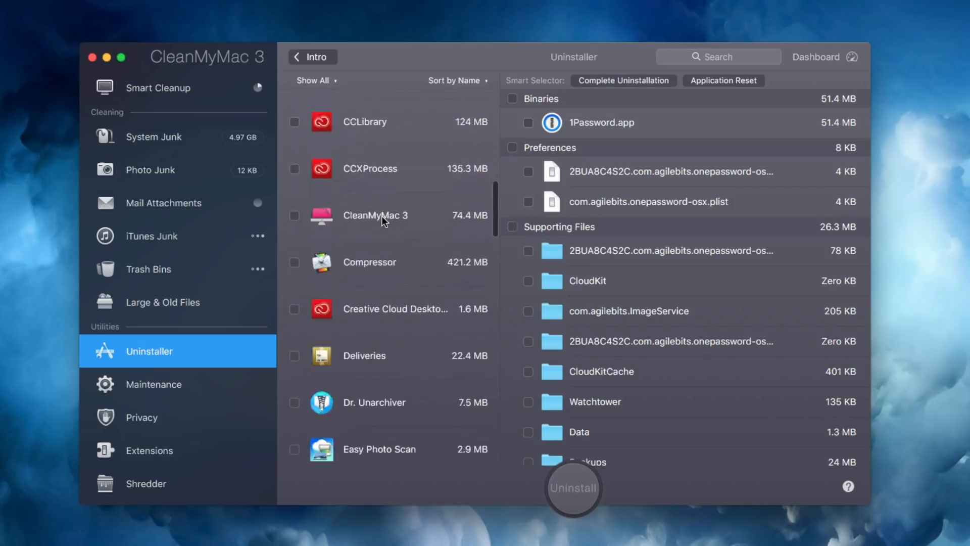
pyautogui.scroll(-3)
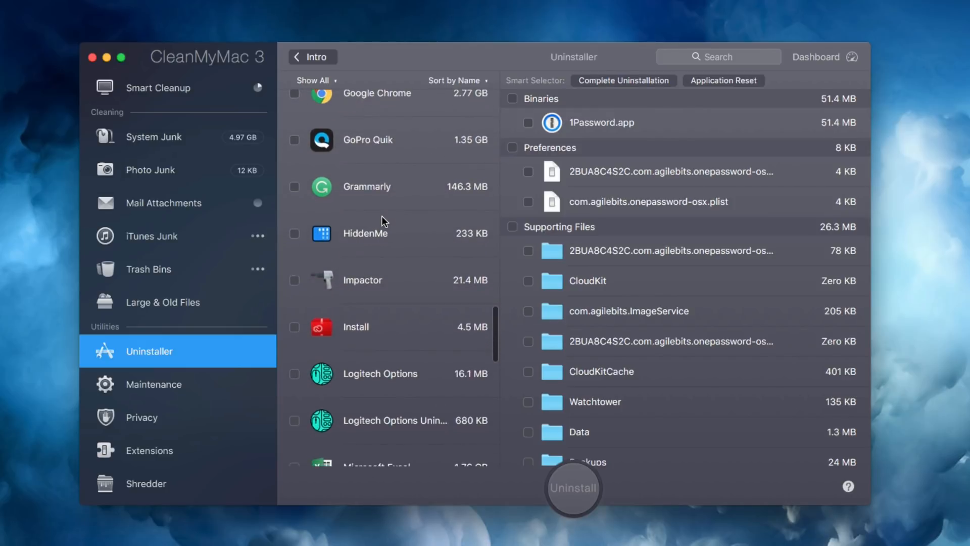
pyautogui.scroll(-3)
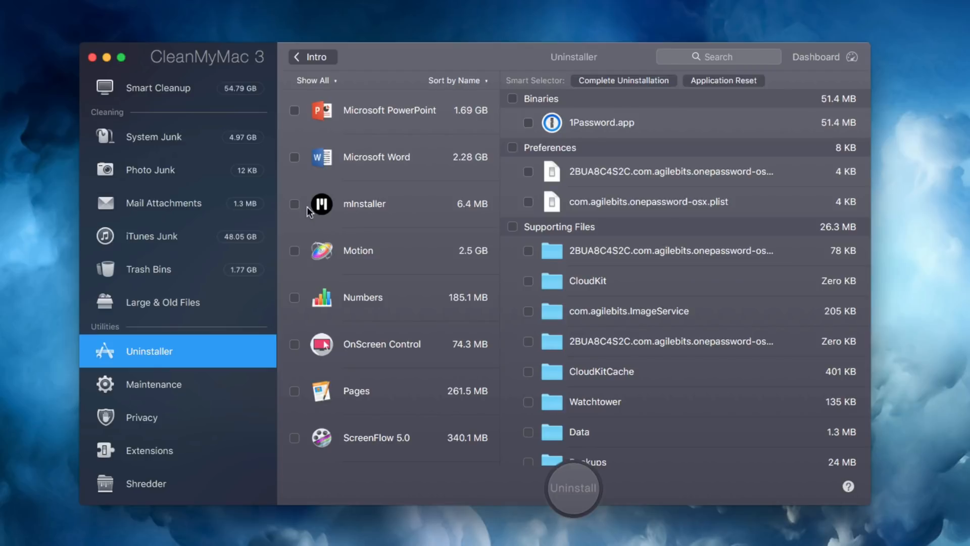
pyautogui.click(158, 87)
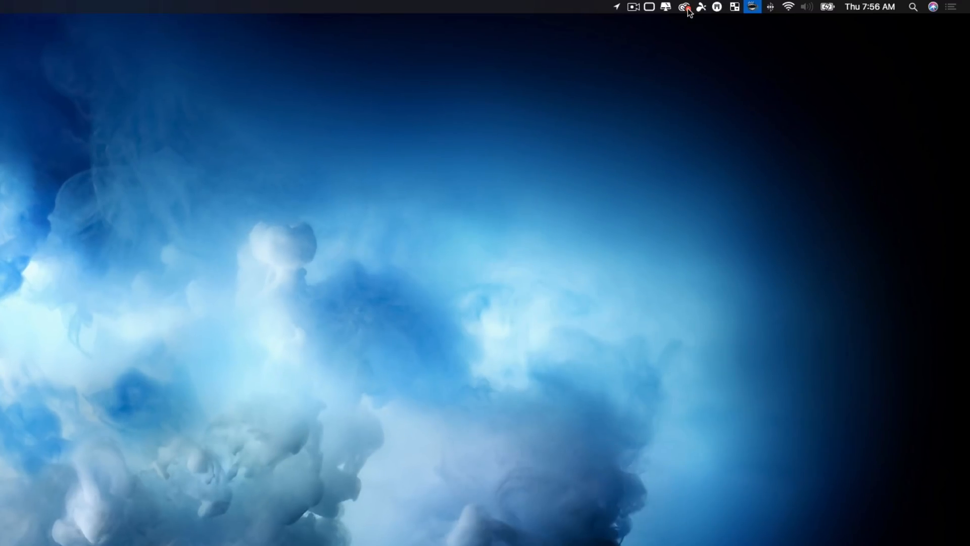
# - Browse the Creative Cloud apps panel showing apps to install, update or launch
pyautogui.click(684, 7)
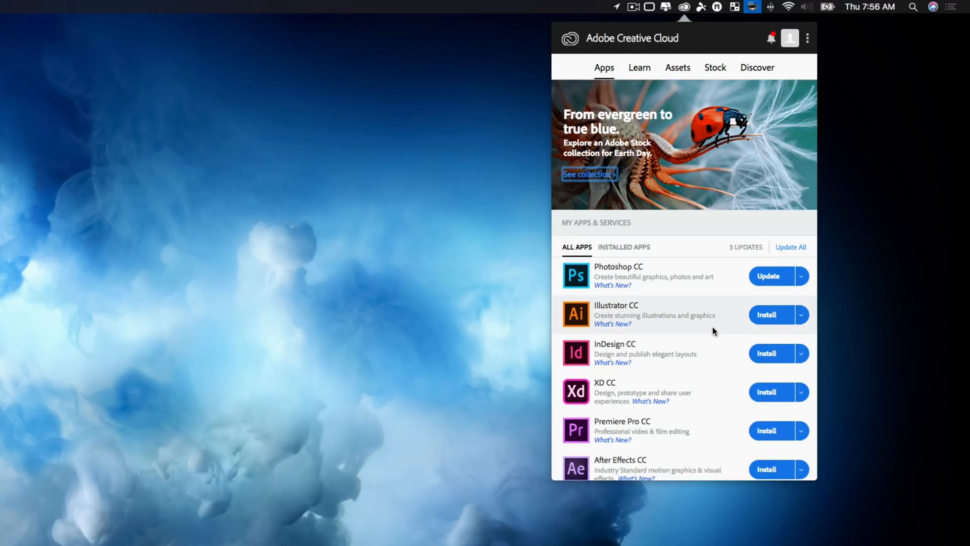
pyautogui.scroll(-3)
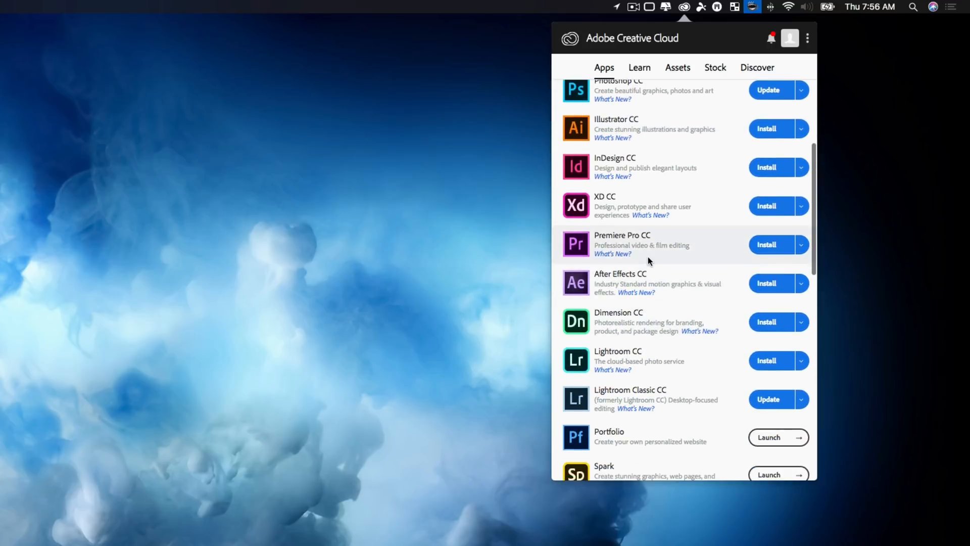
pyautogui.scroll(-3)
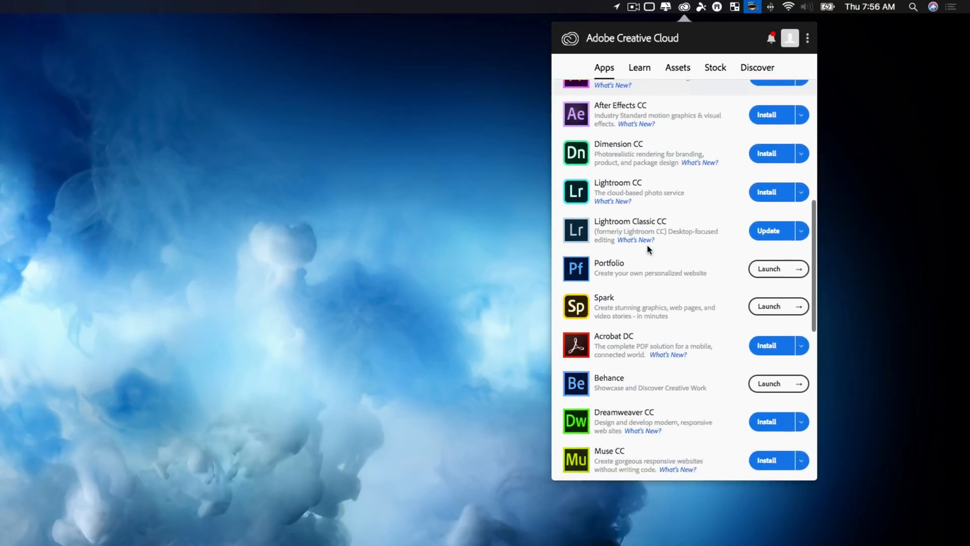
pyautogui.scroll(-3)
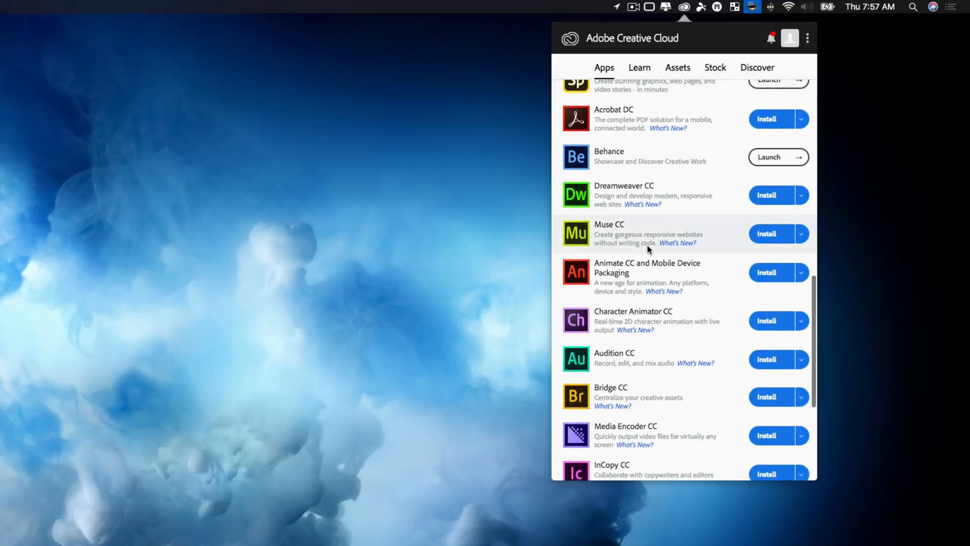
pyautogui.scroll(3)
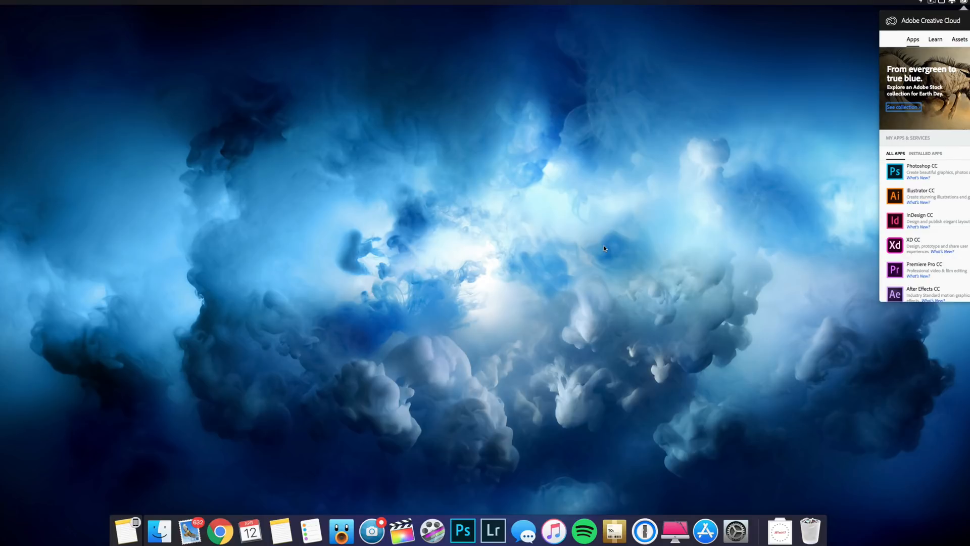
pyautogui.moveTo(567, 338)
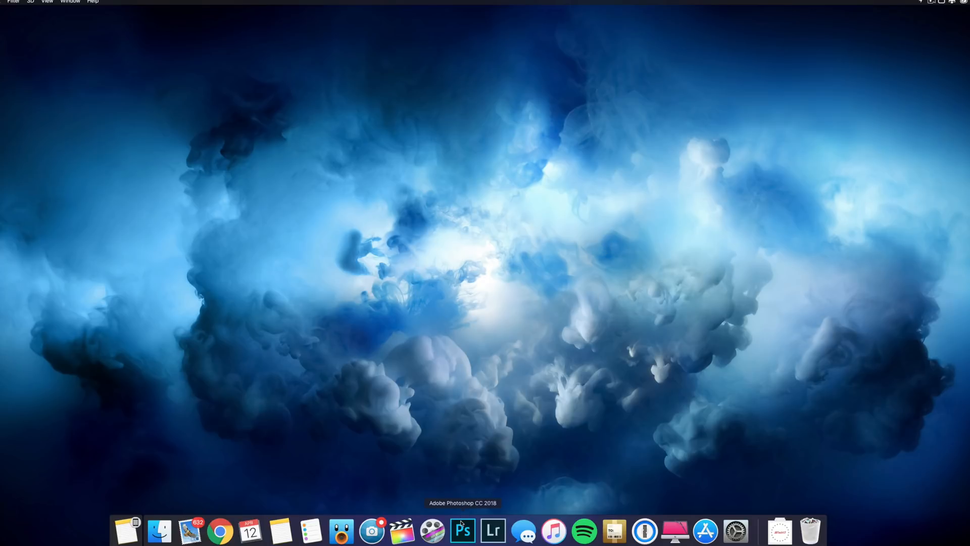
# - Bring Photoshop with the camera photo forward, then switch to Lightroom Classic's Develop module
pyautogui.click(462, 531)
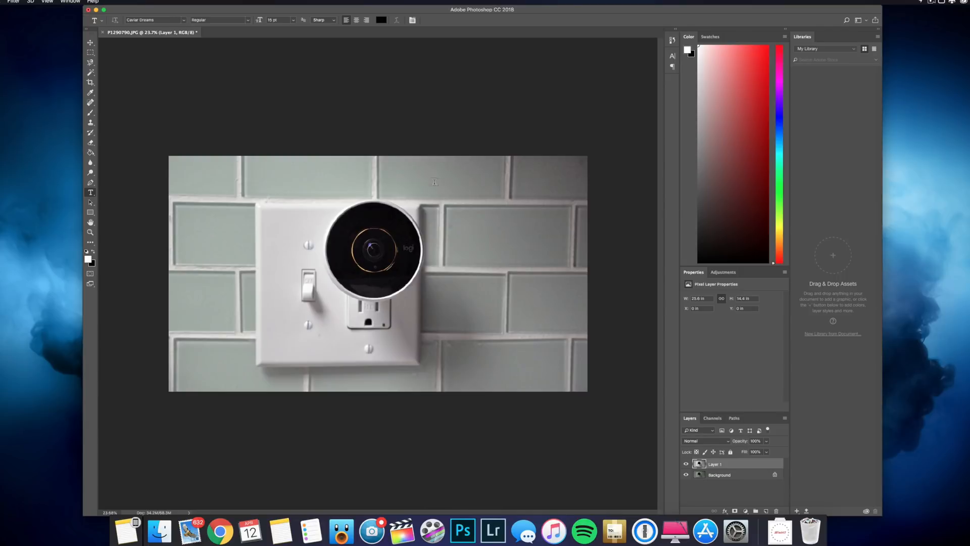
pyautogui.moveTo(125, 225)
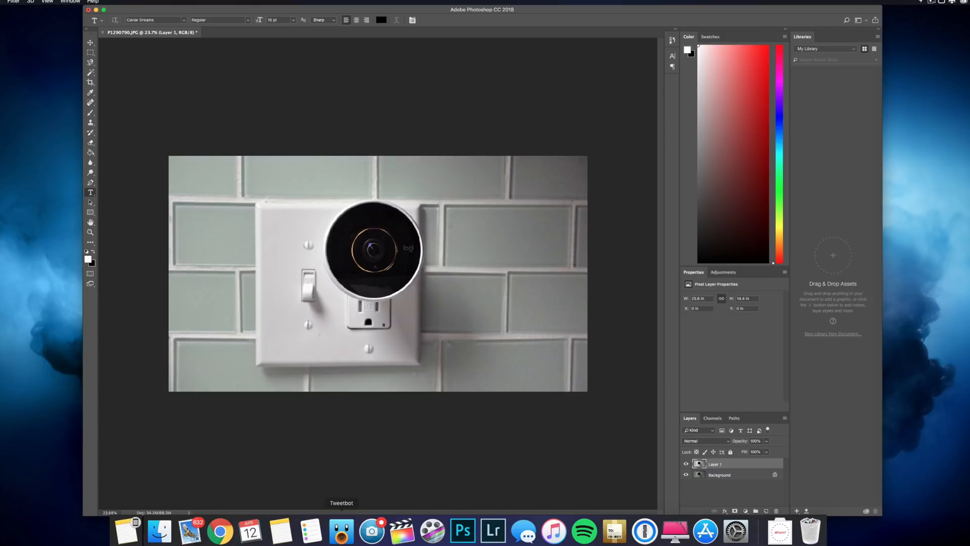
pyautogui.click(493, 530)
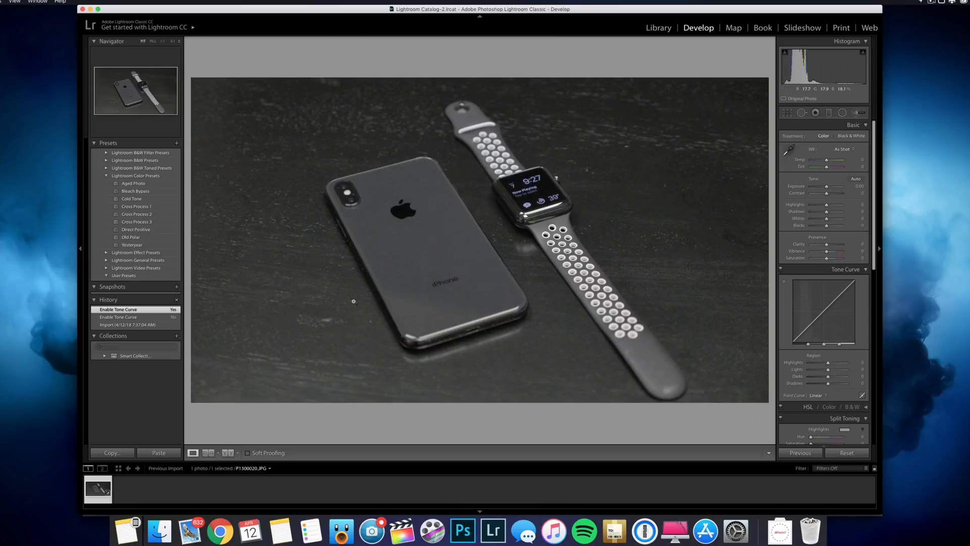
pyautogui.moveTo(823, 195)
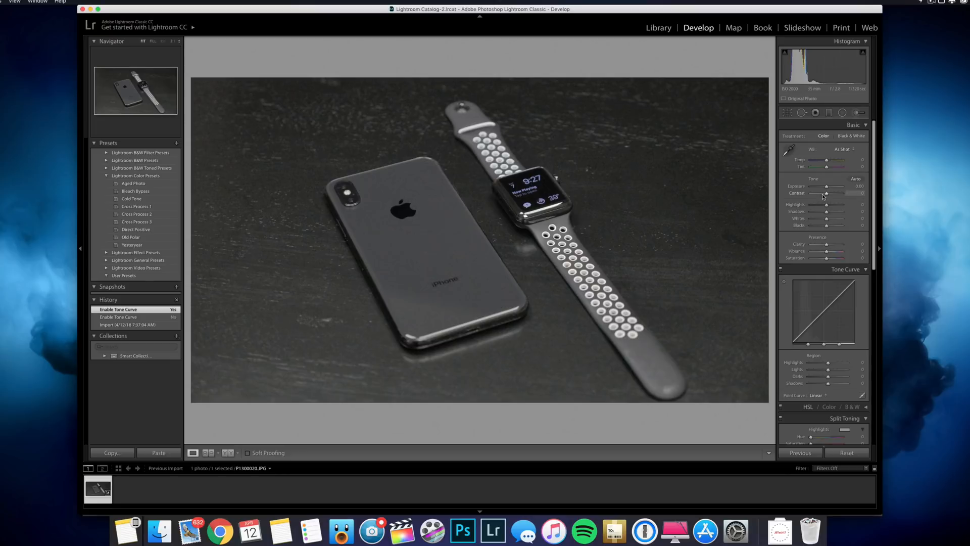